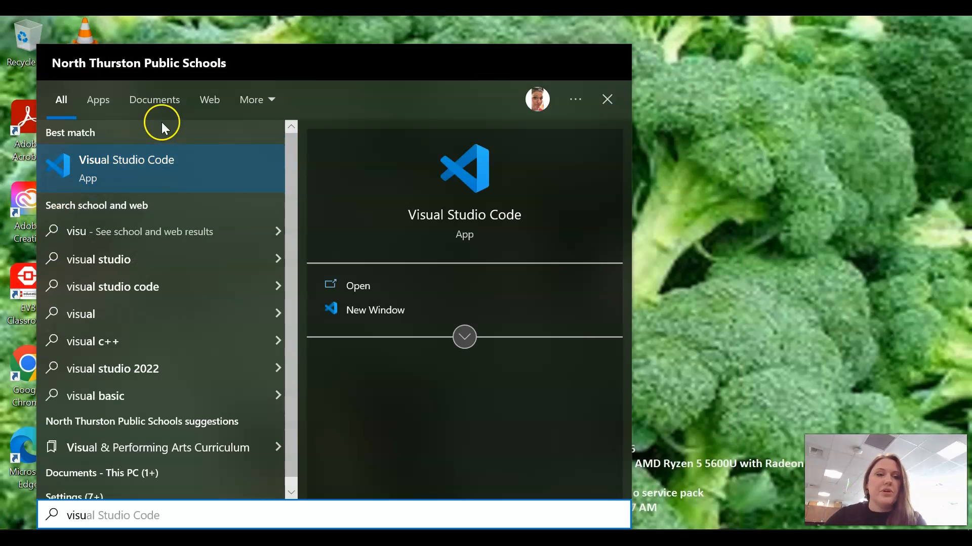
Step: Launch Visual Studio Code from the Start menu search results
left_click(126, 169)
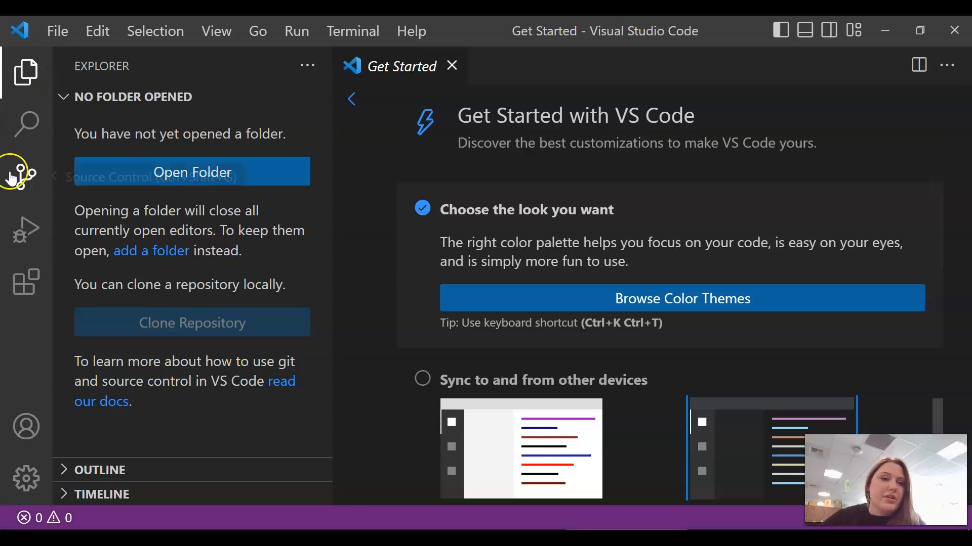
mouse_move(25, 282)
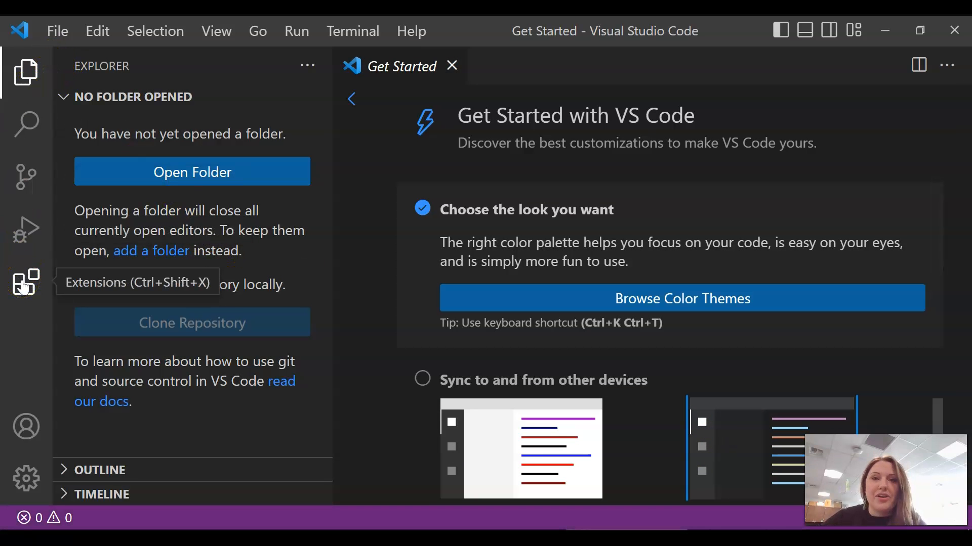
mouse_move(598, 174)
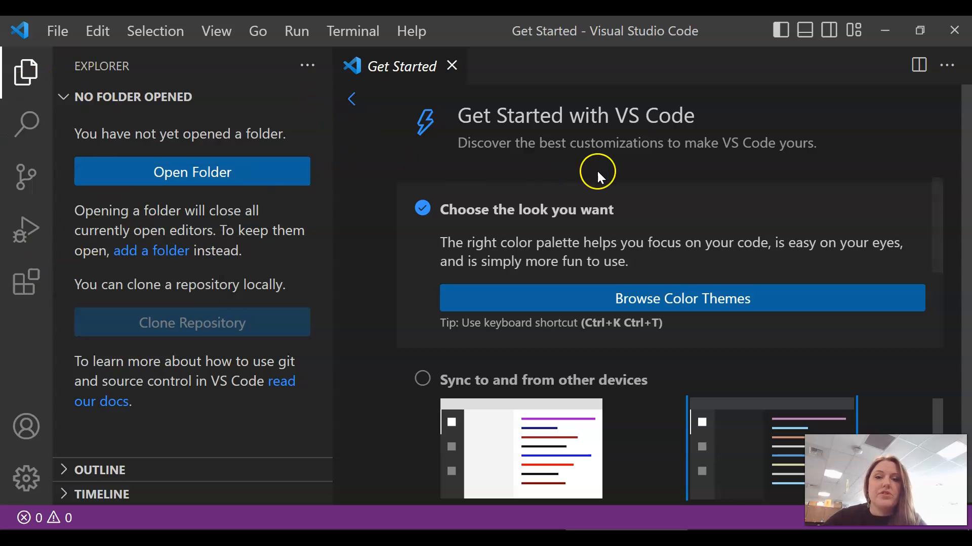
mouse_move(66, 200)
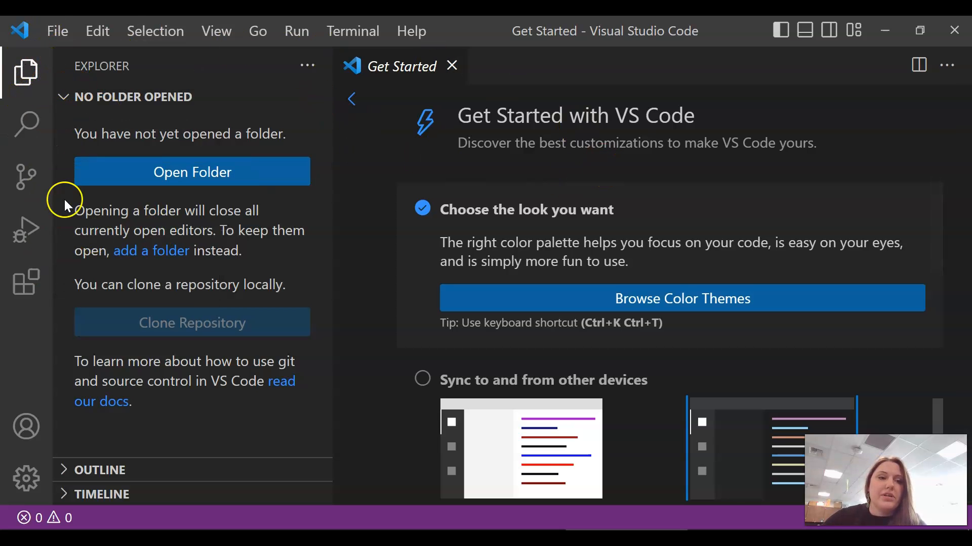
mouse_move(24, 131)
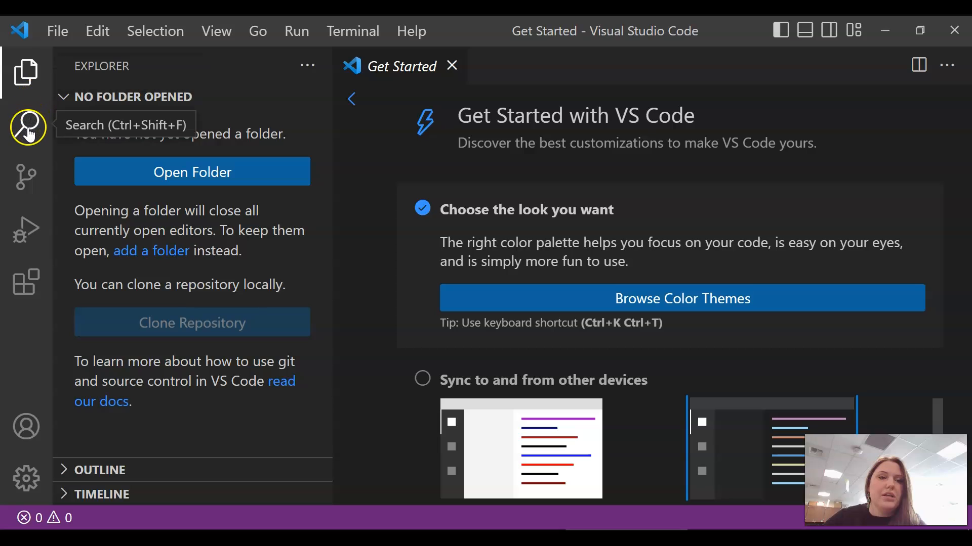
mouse_move(24, 232)
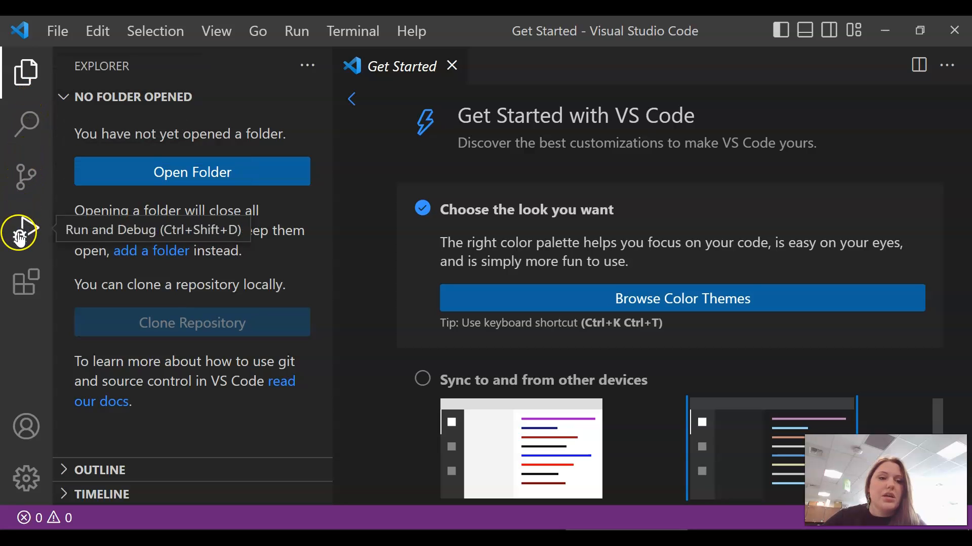
mouse_move(21, 290)
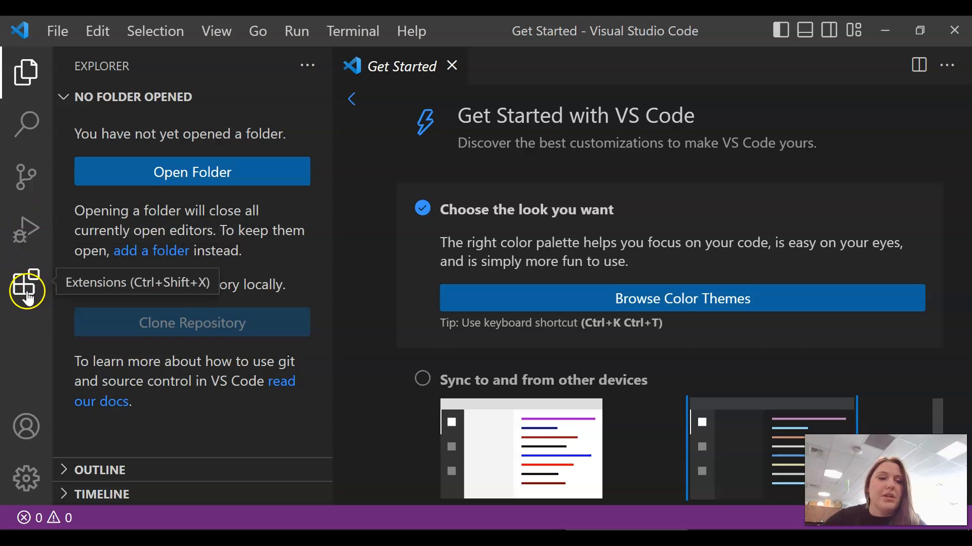
Step: Open the Extensions view and focus the marketplace search box
left_click(25, 284)
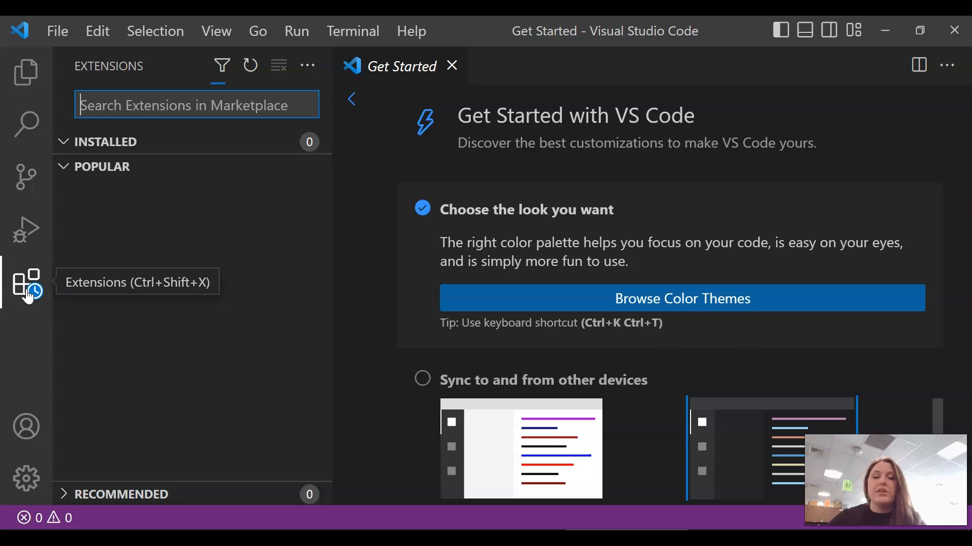
left_click(24, 280)
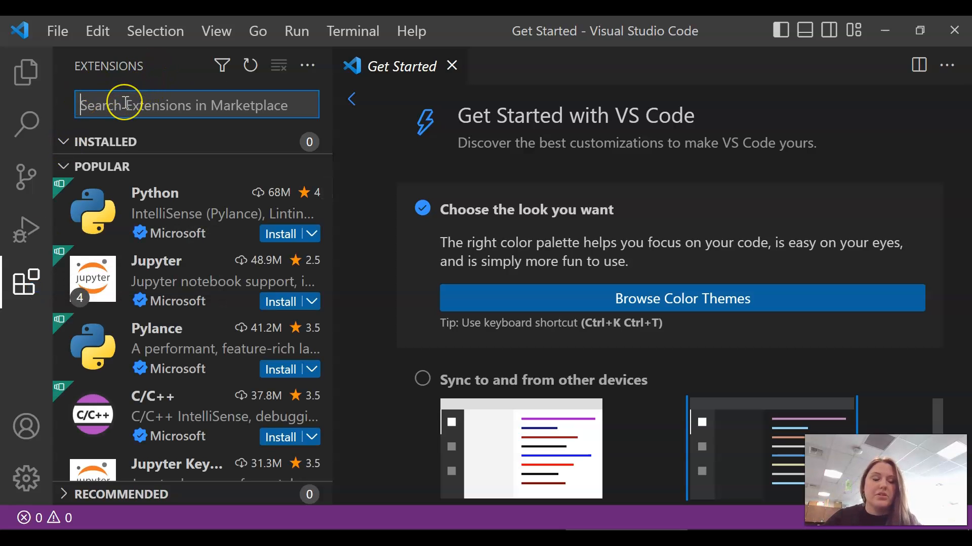
Step: Search the marketplace for 'ev3' to find the LEGO MINDSTORMS EV3 MicroPython extension
type("ev3 micropython")
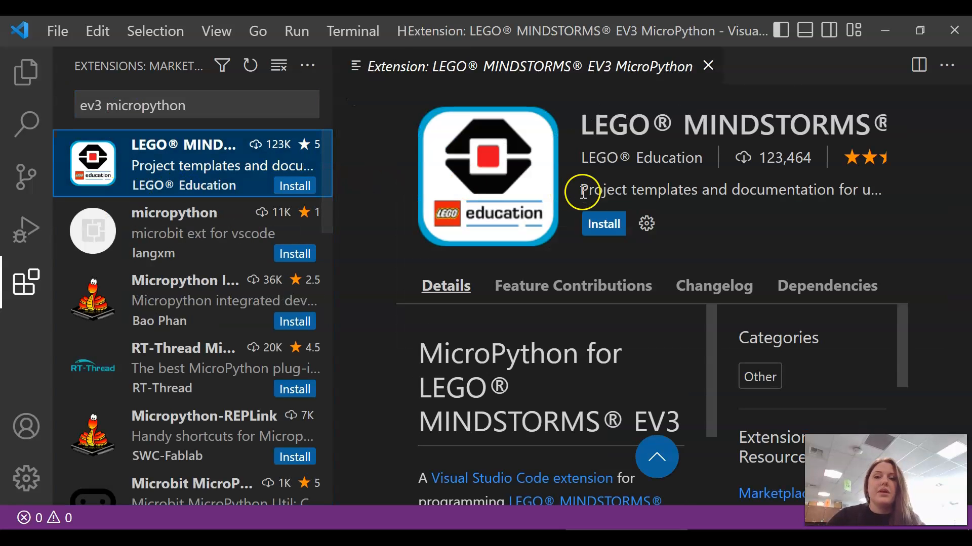
mouse_move(788, 120)
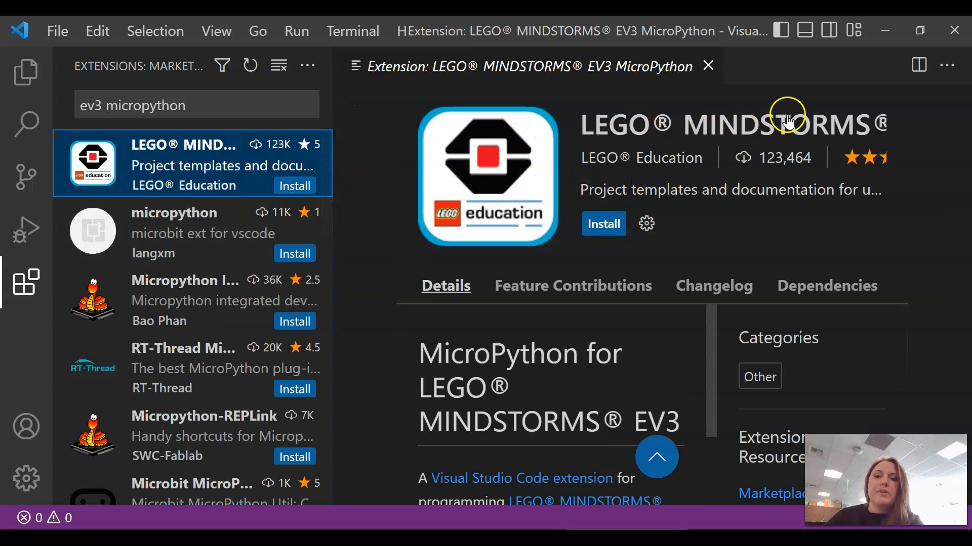
Step: Install the LEGO MINDSTORMS EV3 MicroPython extension from its details page
left_click(603, 224)
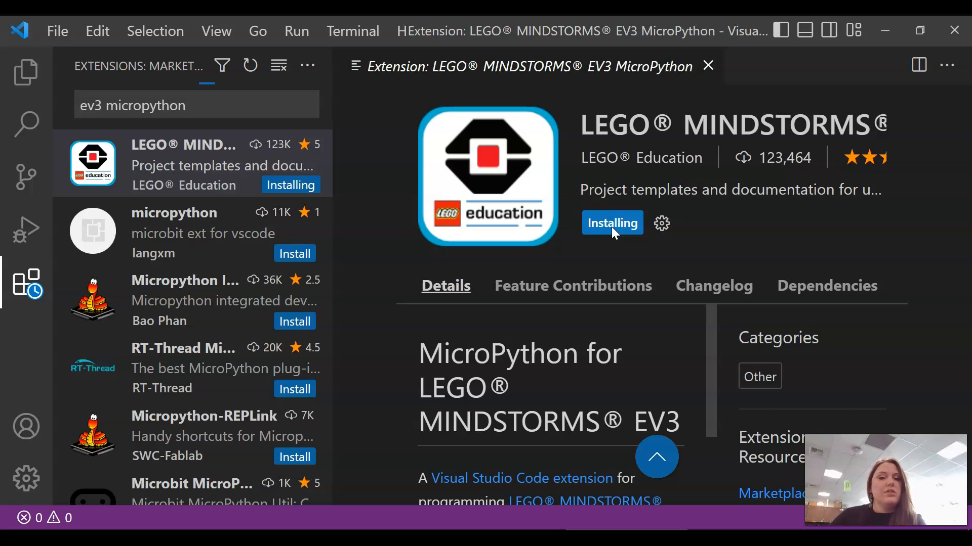
mouse_move(26, 479)
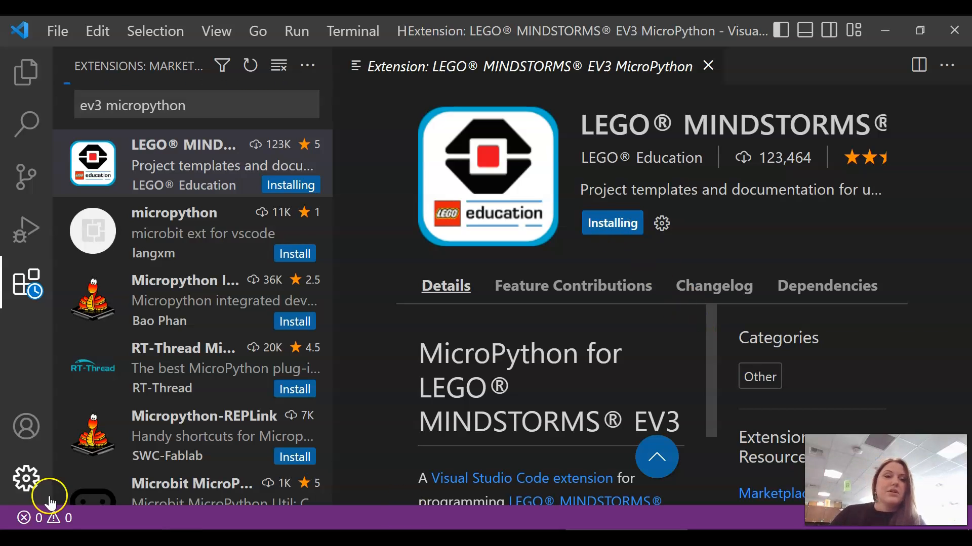